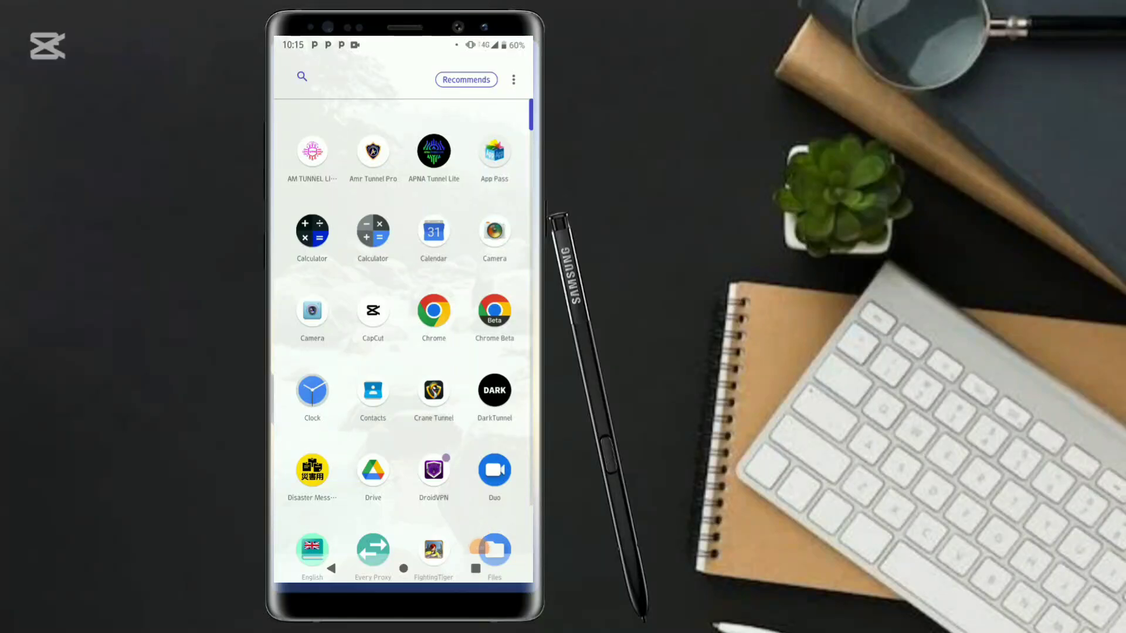
Step: Scroll through the app drawer on the way to Play Store and Play Protect settings
{"action": "scroll", "scroll_direction": "down", "scroll_amount": 3}
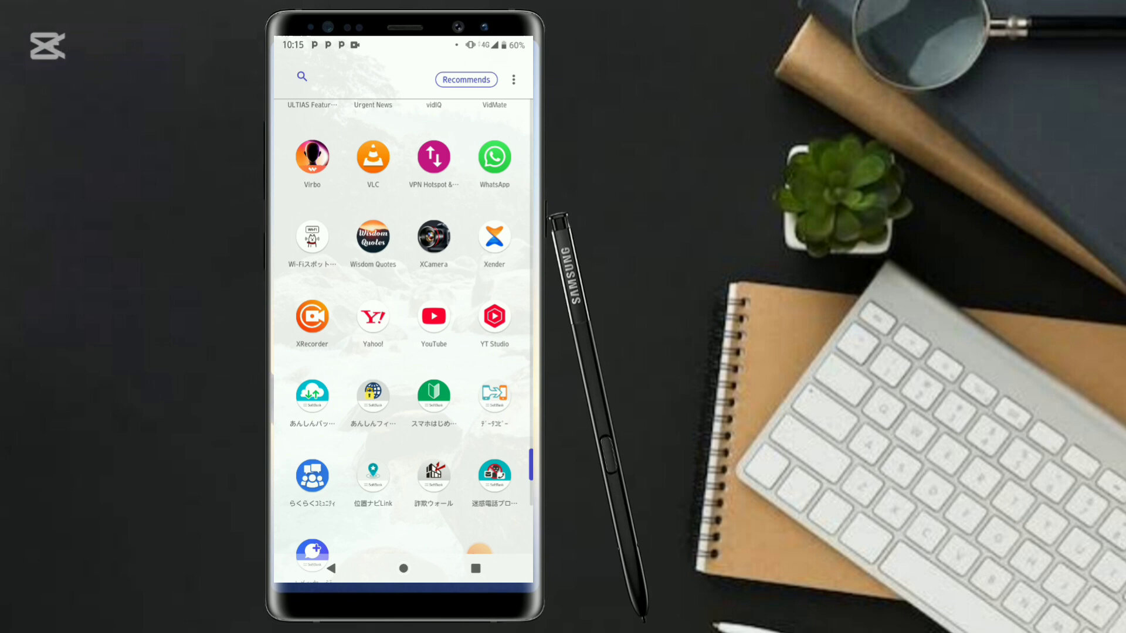
{"action": "scroll", "scroll_direction": "down", "scroll_amount": 3}
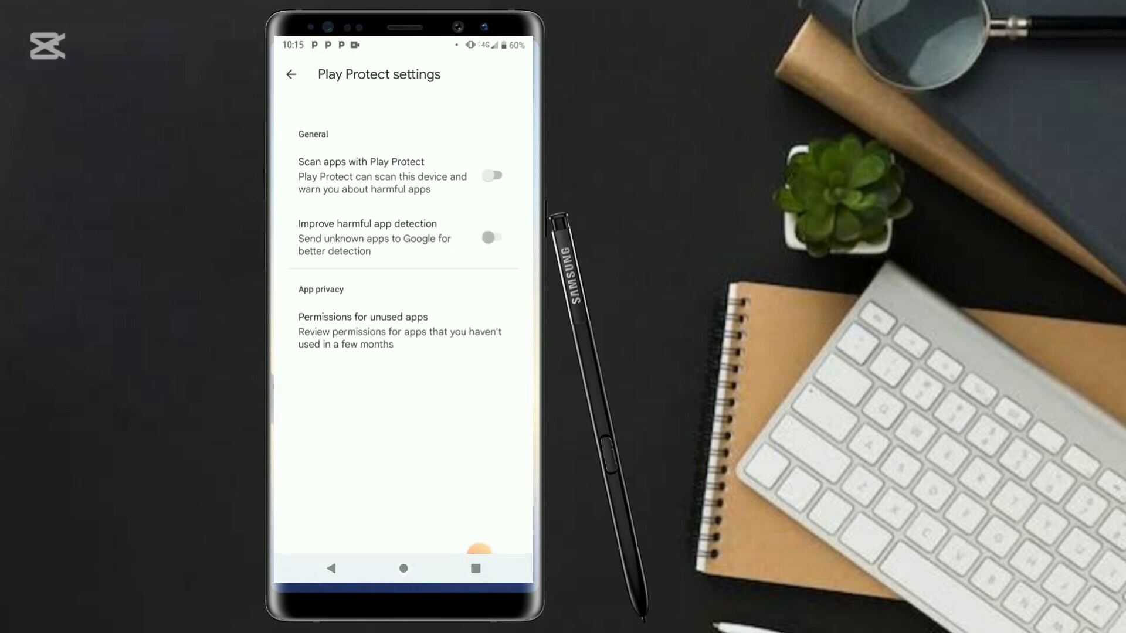
Step: Search Play Store for 'download gt Tunnel pro' and open the GT Tunnel Pro VPN page
{"action": "left_click", "coordinate": [491, 175]}
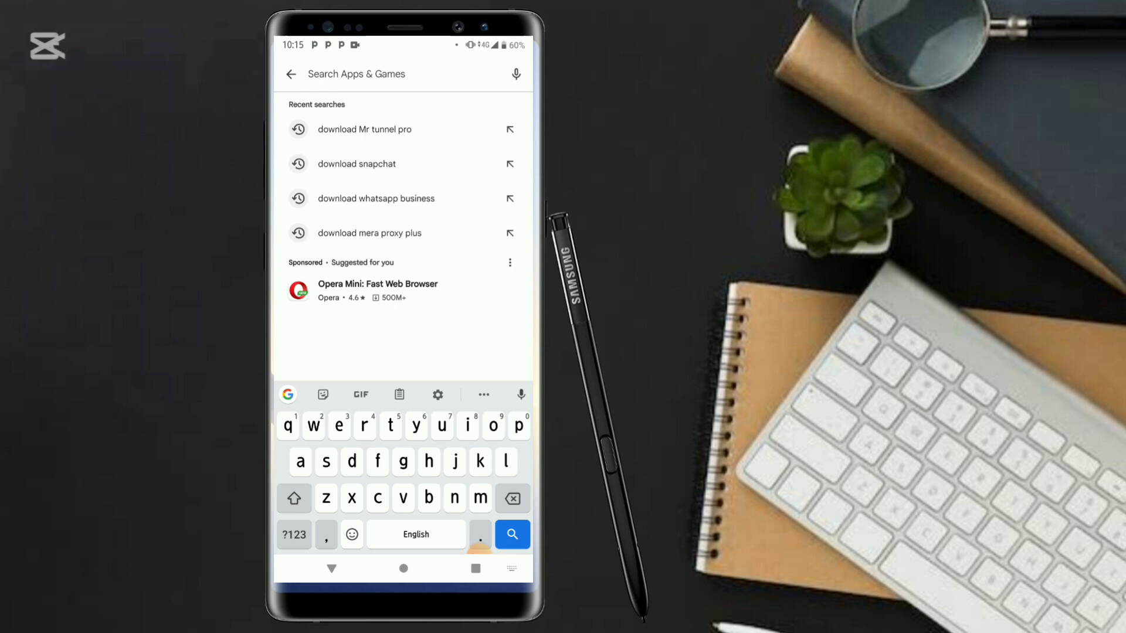
{"action": "type", "text": "download gt Tunnel pro"}
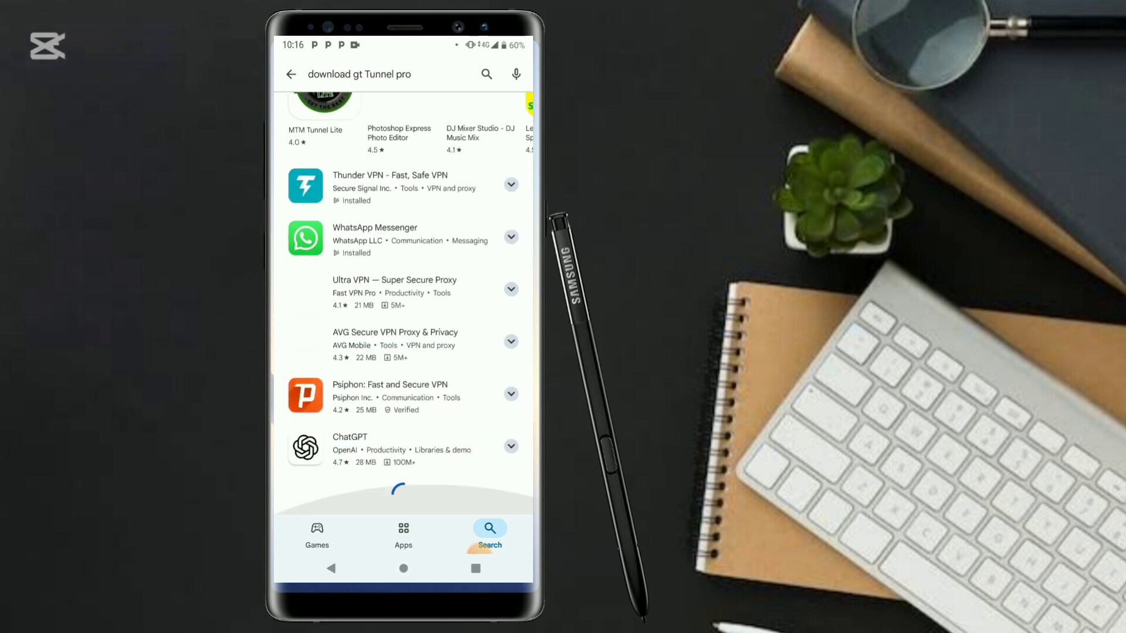
{"action": "scroll", "scroll_direction": "down", "scroll_amount": 3}
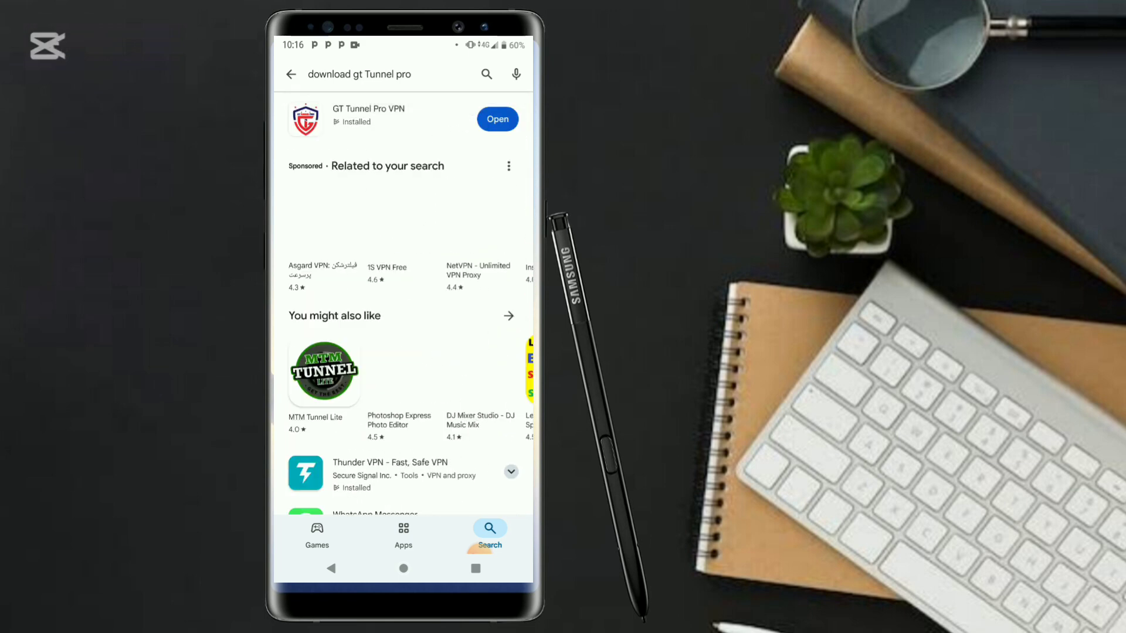
{"action": "left_click", "coordinate": [367, 119]}
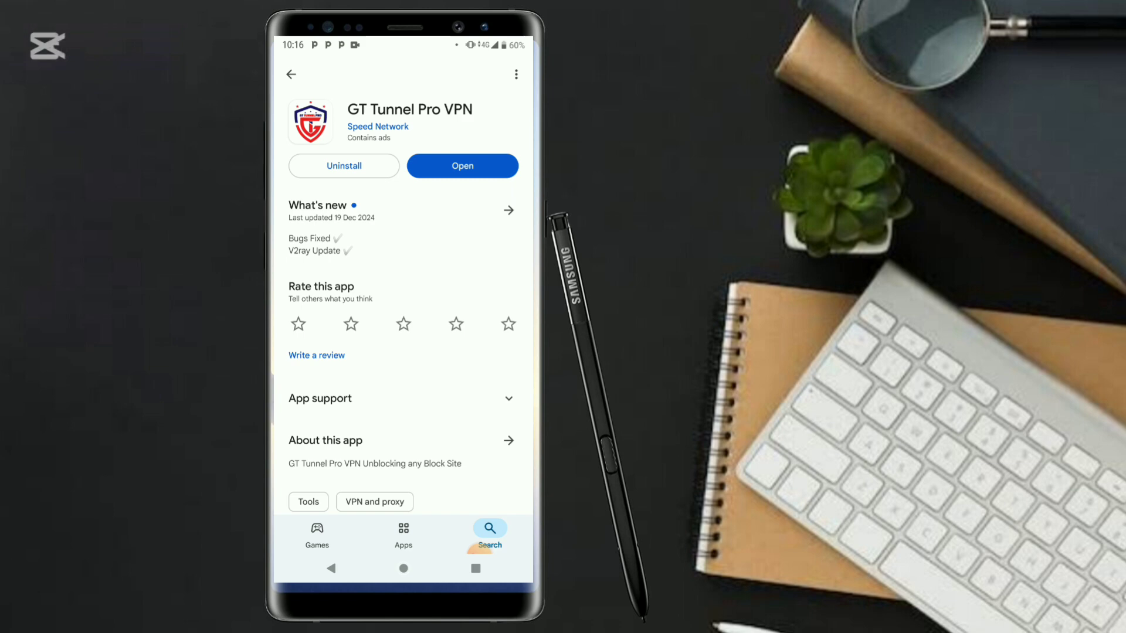
Step: Launch GT Tunnel Pro VPN, dismiss the reminder and Telegram prompts, and bring up the server list
{"action": "left_click", "coordinate": [462, 165]}
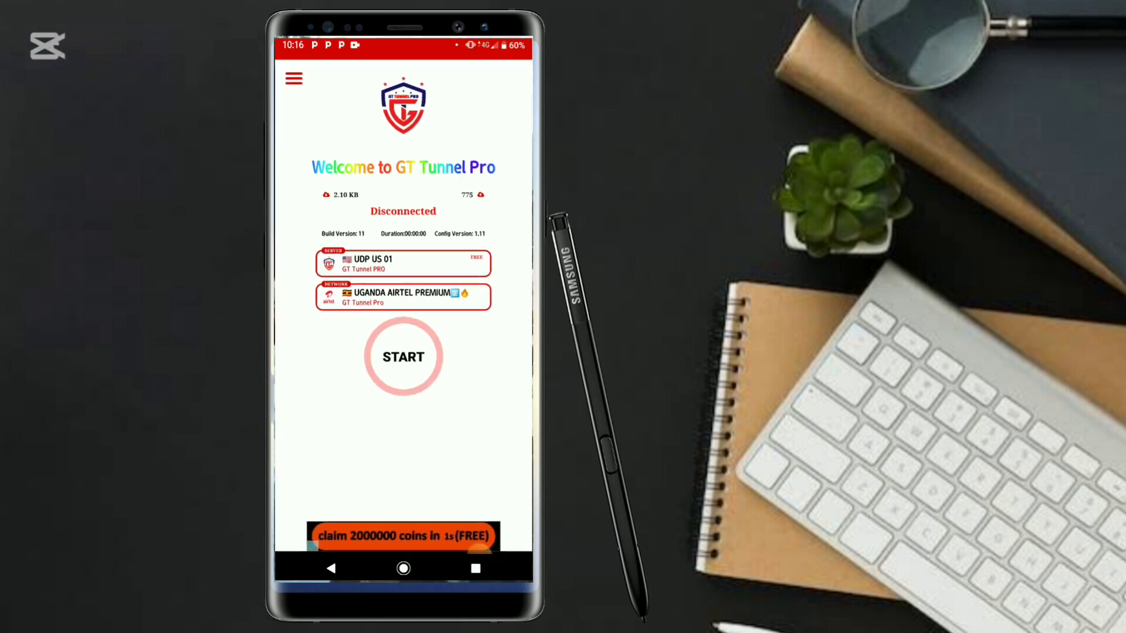
{"action": "left_click", "coordinate": [402, 357]}
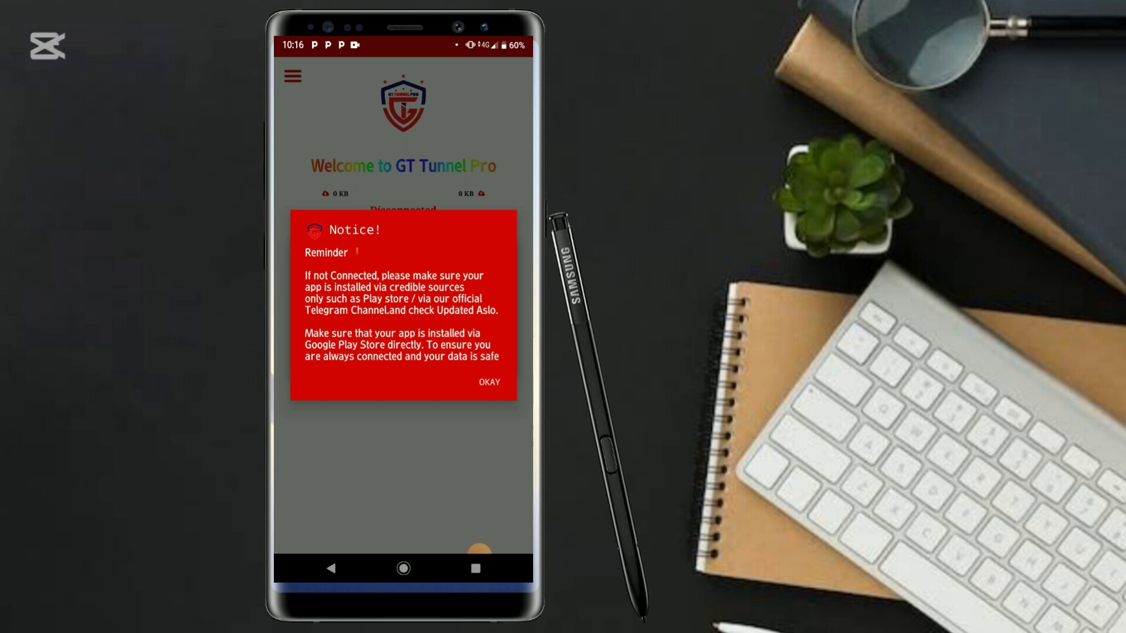
{"action": "left_click", "coordinate": [487, 381]}
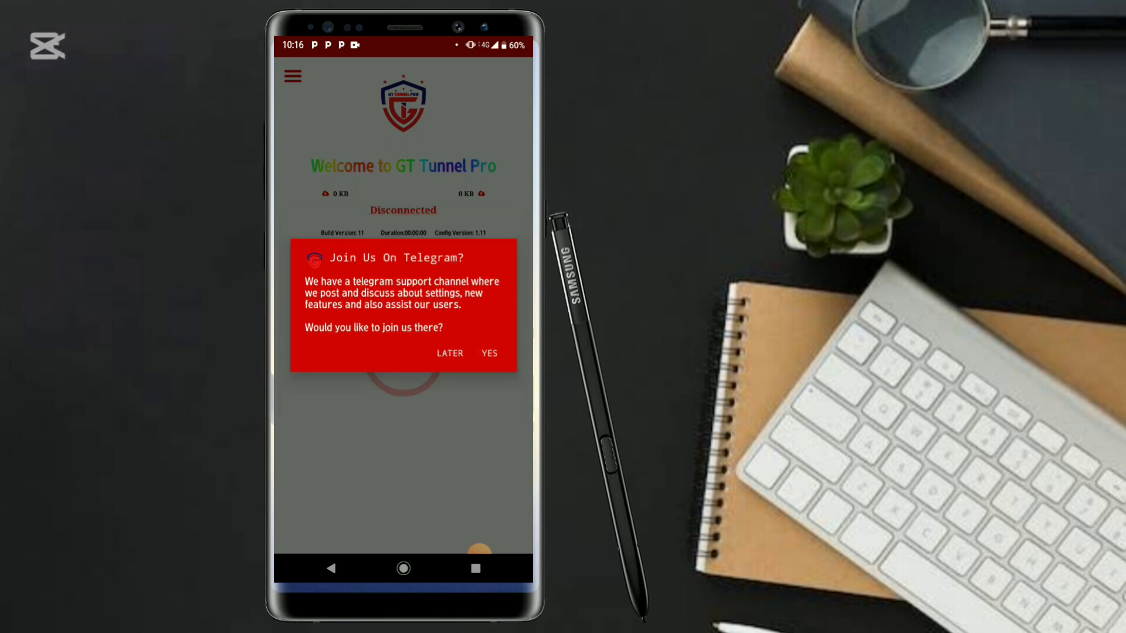
{"action": "left_click", "coordinate": [449, 353]}
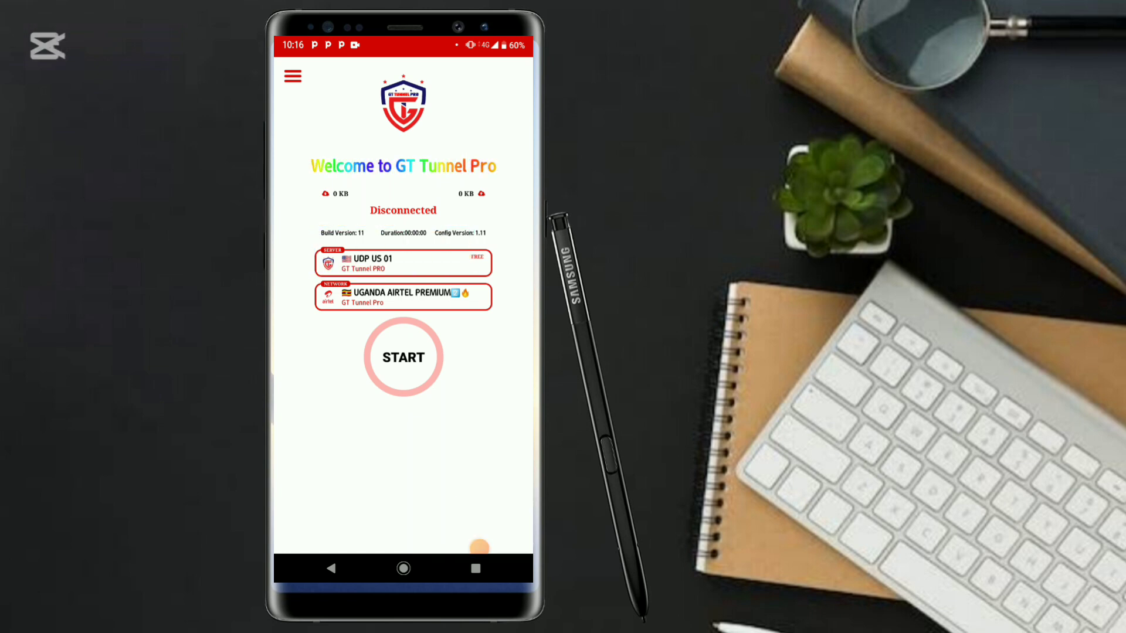
{"action": "left_click", "coordinate": [402, 263]}
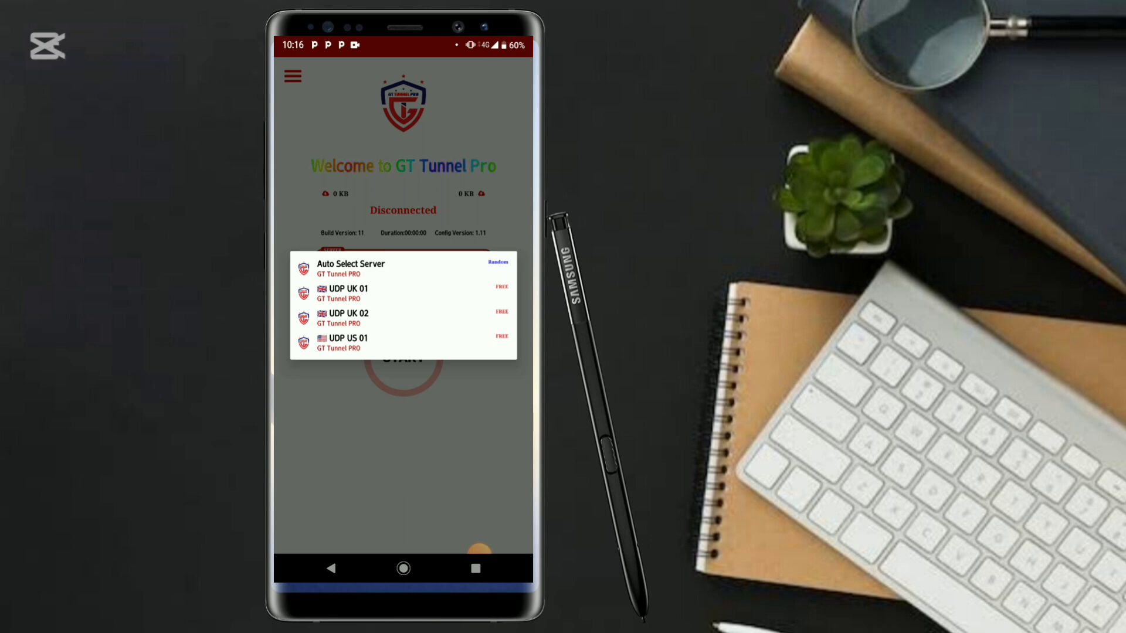
Step: Choose Auto Select Server as the server
{"action": "left_click", "coordinate": [345, 294]}
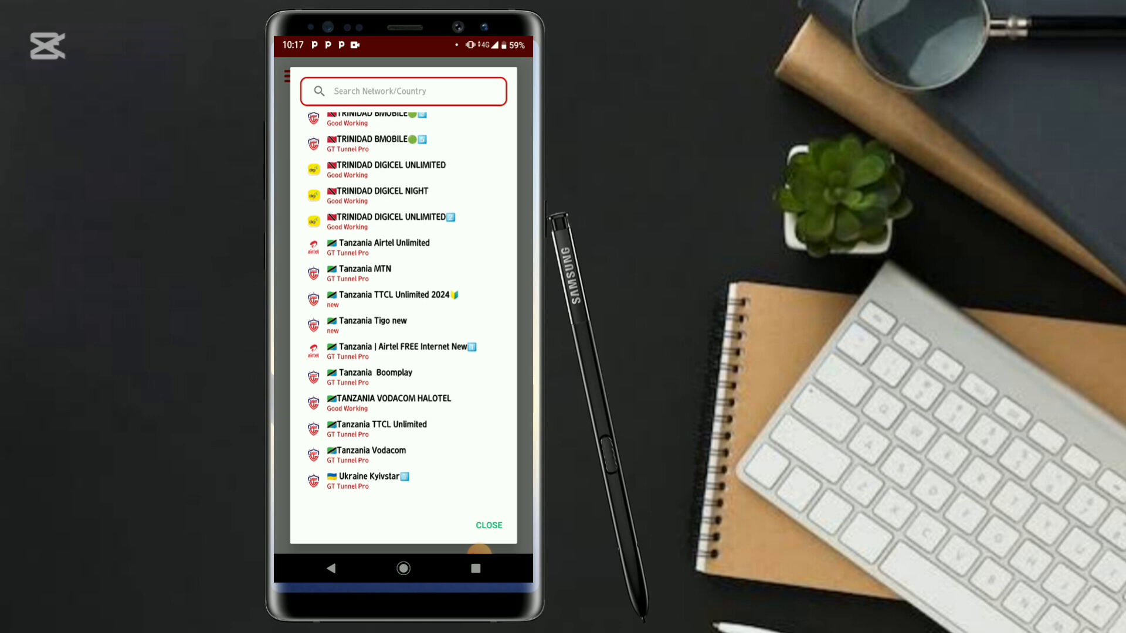
Step: Look through the network list, keeping UGANDA AIRTEL PREMIUM as the chosen network
{"action": "scroll", "scroll_direction": "down", "scroll_amount": 3}
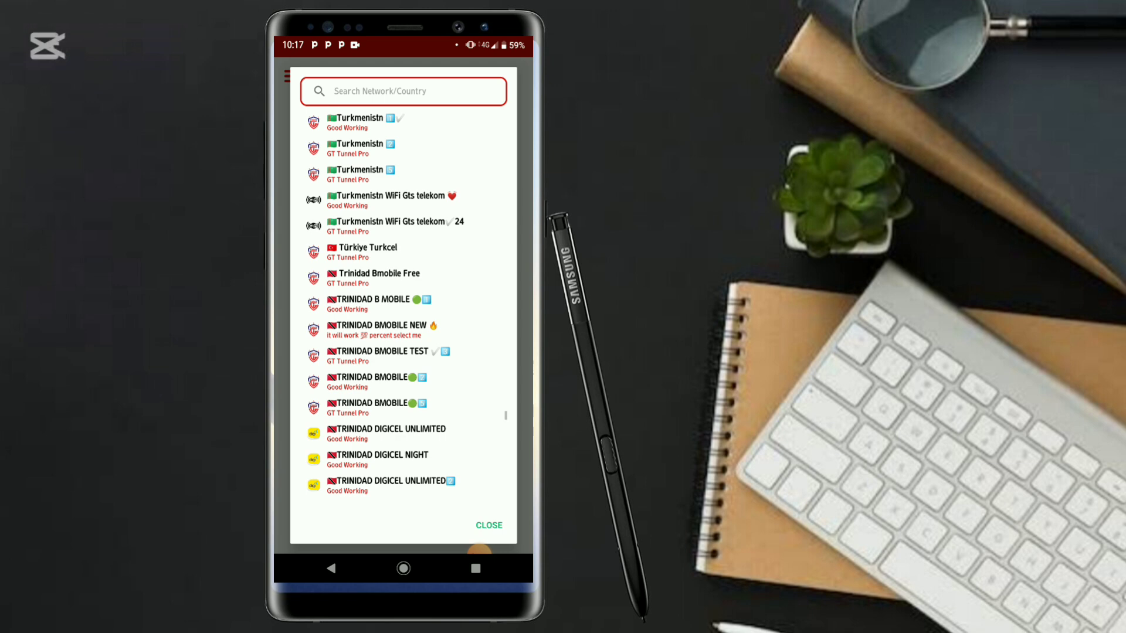
{"action": "scroll", "scroll_direction": "down", "scroll_amount": 3}
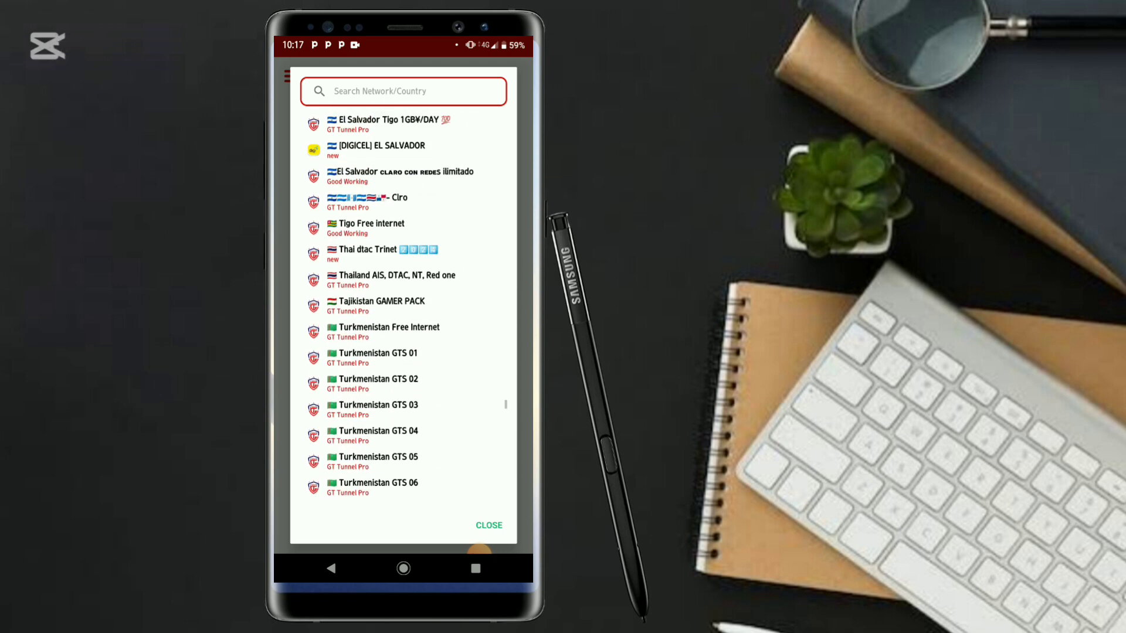
{"action": "scroll", "scroll_direction": "down", "scroll_amount": 3}
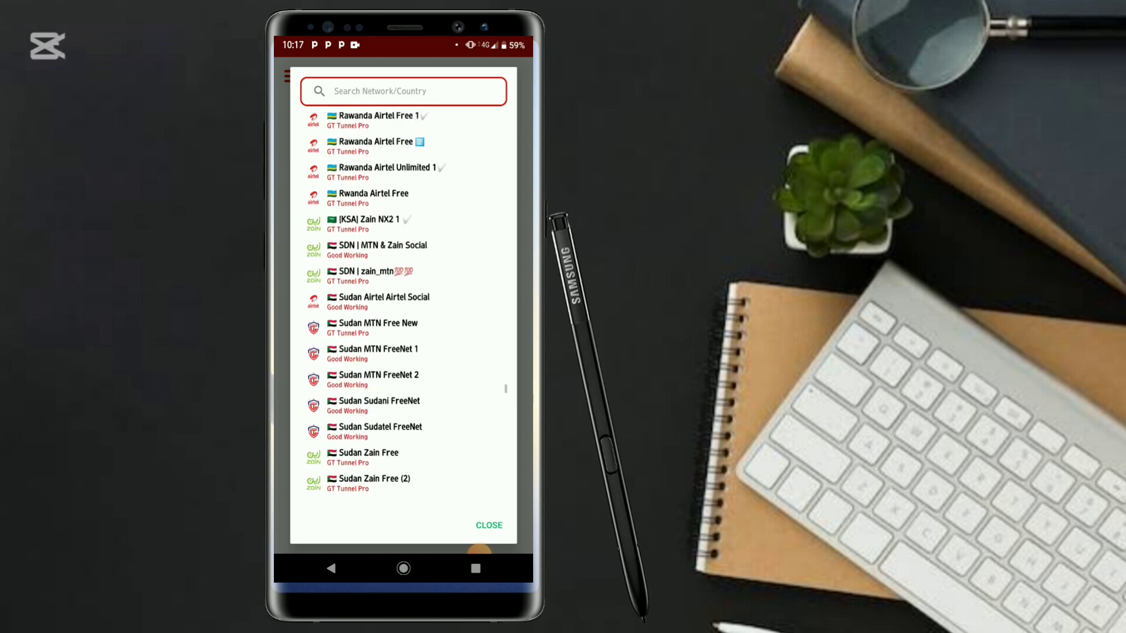
{"action": "scroll", "scroll_direction": "down", "scroll_amount": 3}
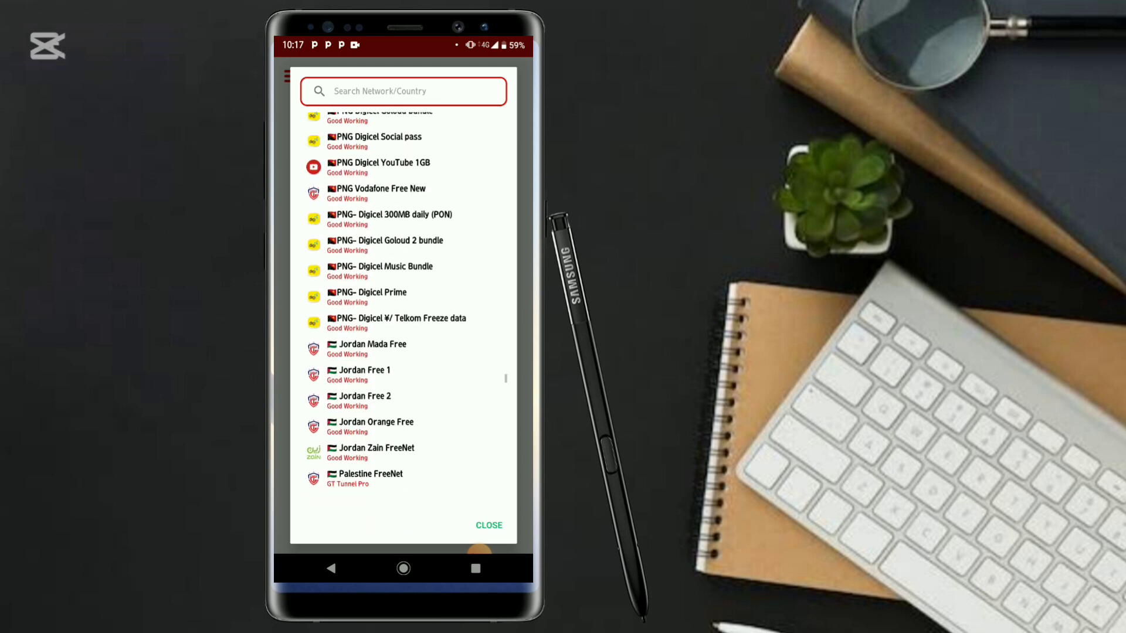
{"action": "scroll", "scroll_direction": "down", "scroll_amount": 3}
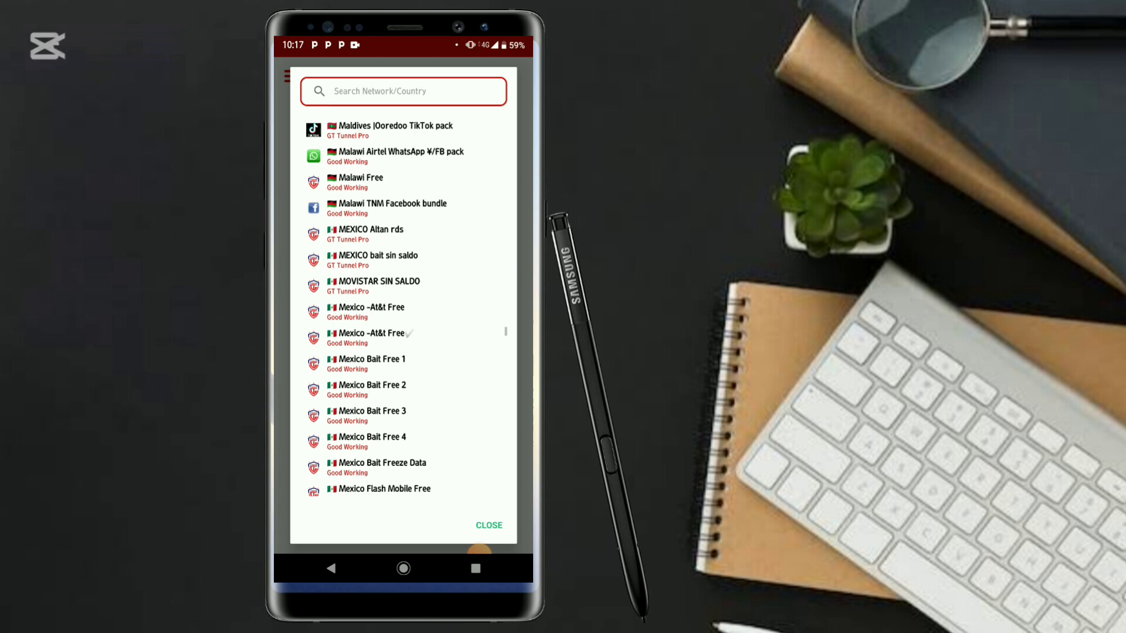
{"action": "scroll", "scroll_direction": "down", "scroll_amount": 3}
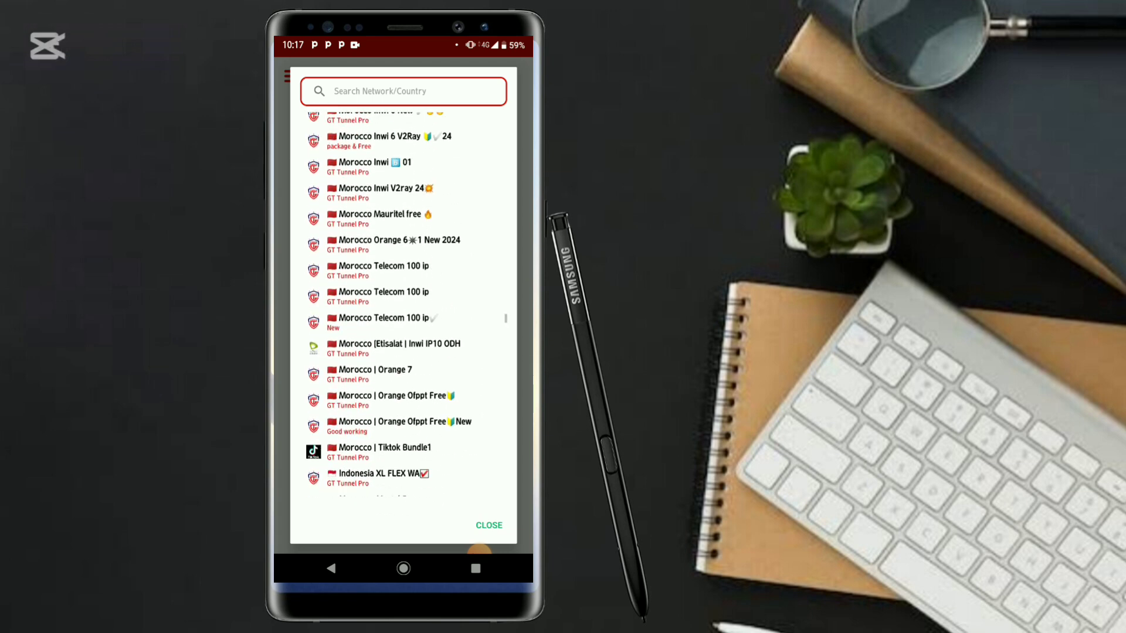
{"action": "scroll", "scroll_direction": "down", "scroll_amount": 3}
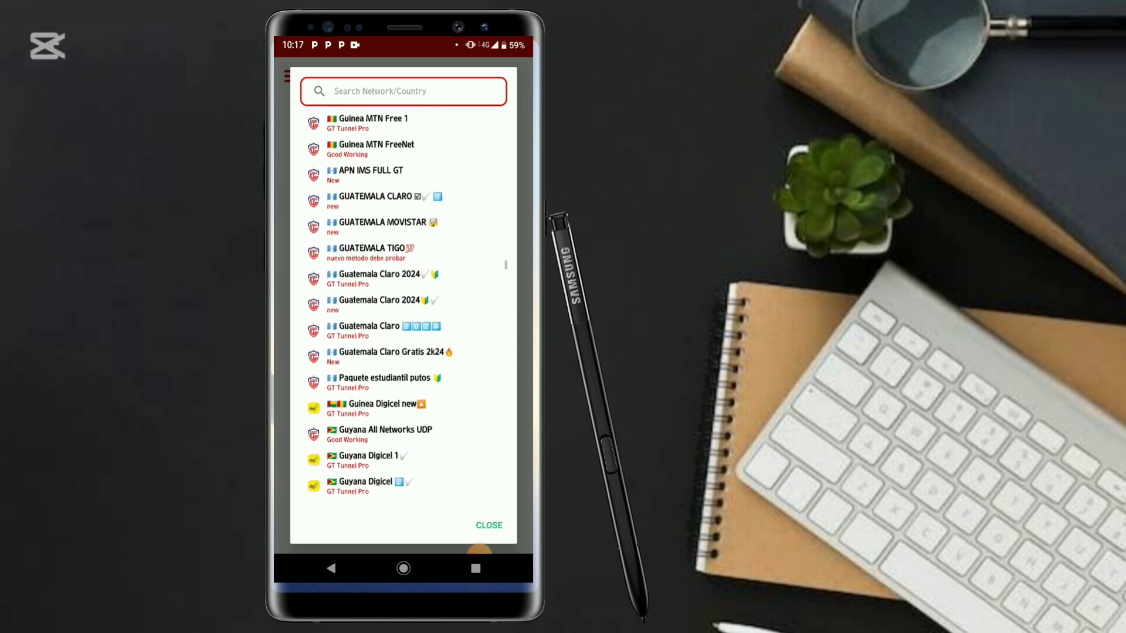
{"action": "scroll", "scroll_direction": "down", "scroll_amount": 3}
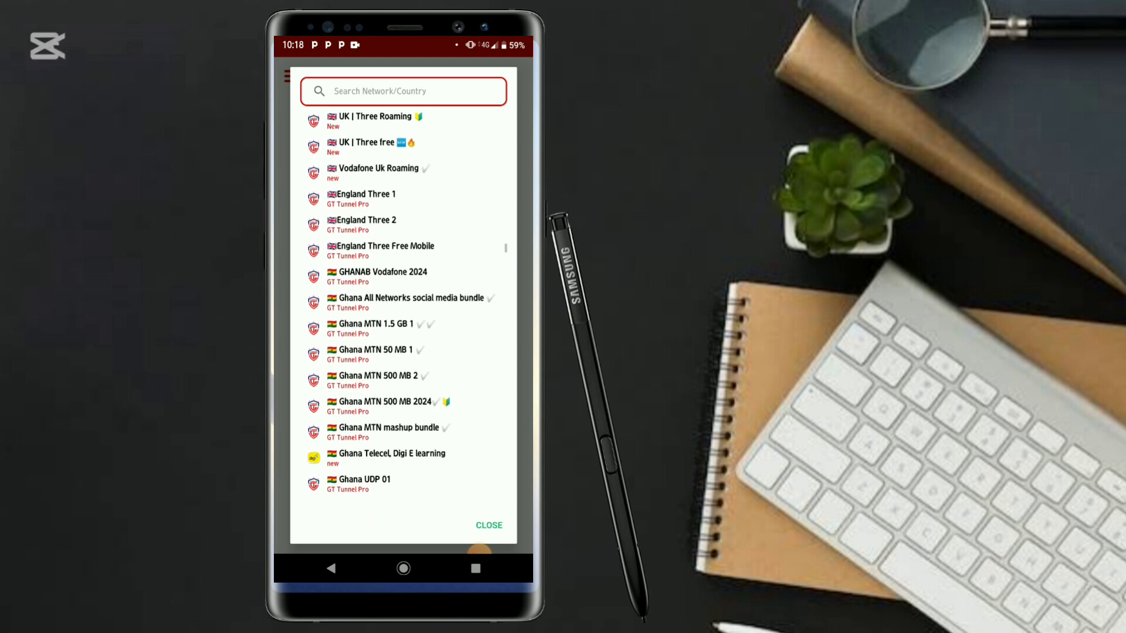
{"action": "scroll", "scroll_direction": "down", "scroll_amount": 3}
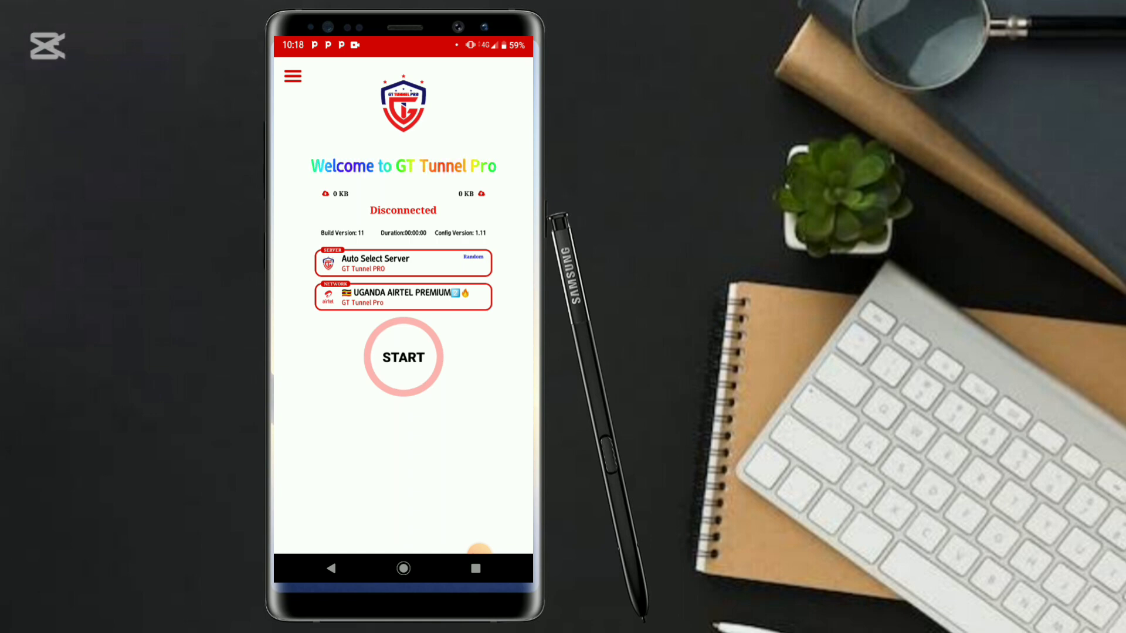
{"action": "left_click", "coordinate": [402, 357]}
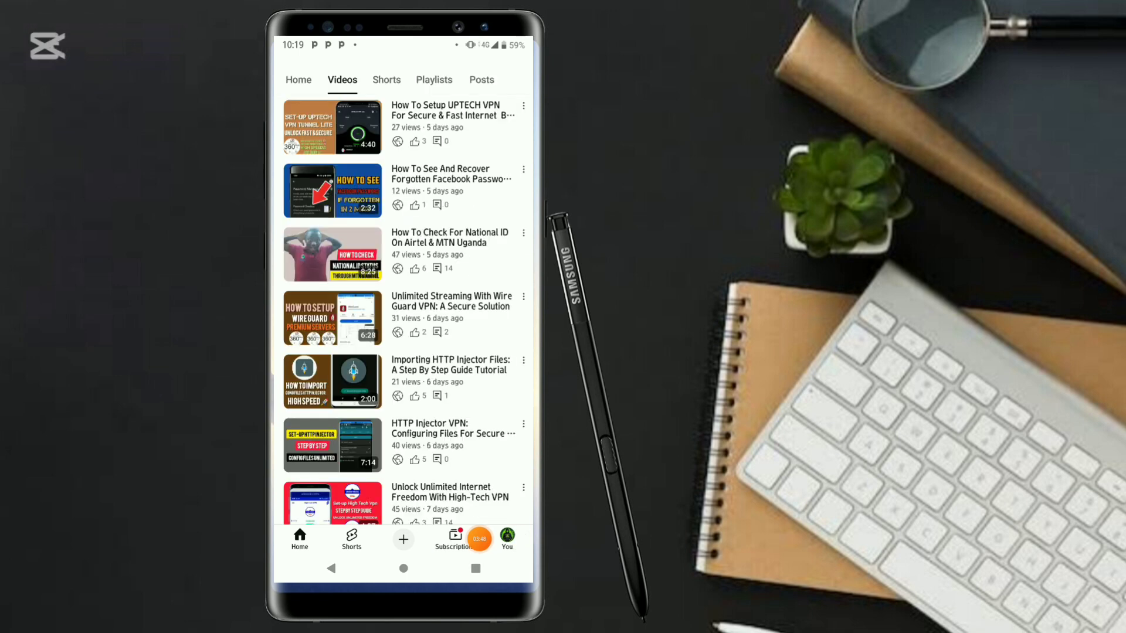
Step: Play the channel's latest video, 'How To Setup MERA PROXY PLUS VPN For Fast and Secure Internet'
{"action": "scroll", "scroll_direction": "down", "scroll_amount": 3}
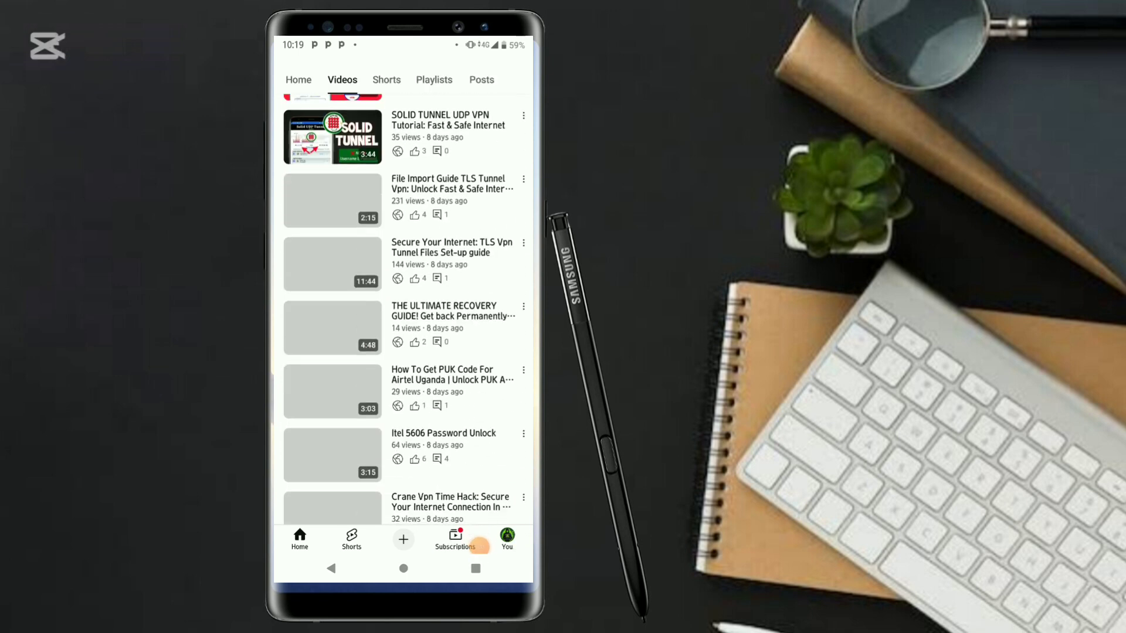
{"action": "scroll", "scroll_direction": "down", "scroll_amount": 3}
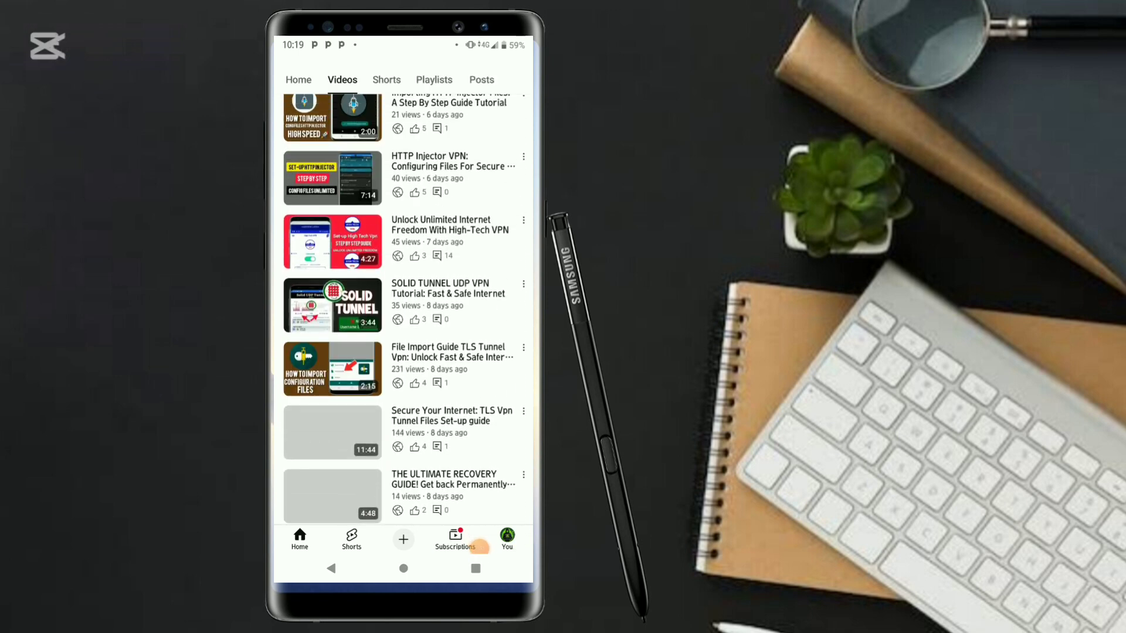
{"action": "scroll", "scroll_direction": "down", "scroll_amount": 3}
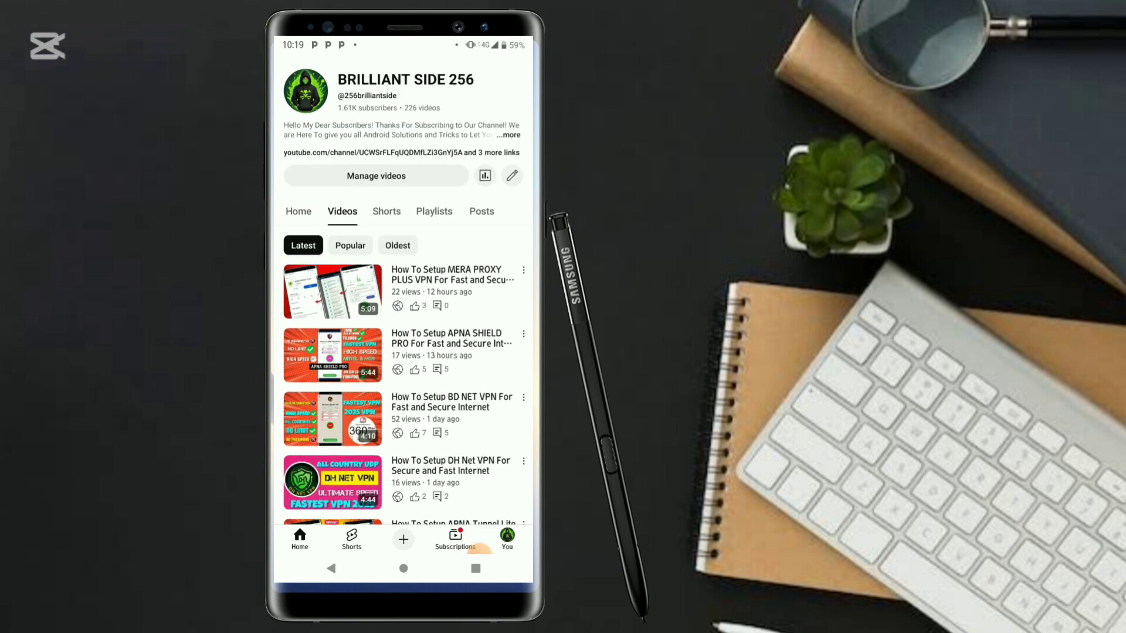
{"action": "left_click", "coordinate": [332, 290]}
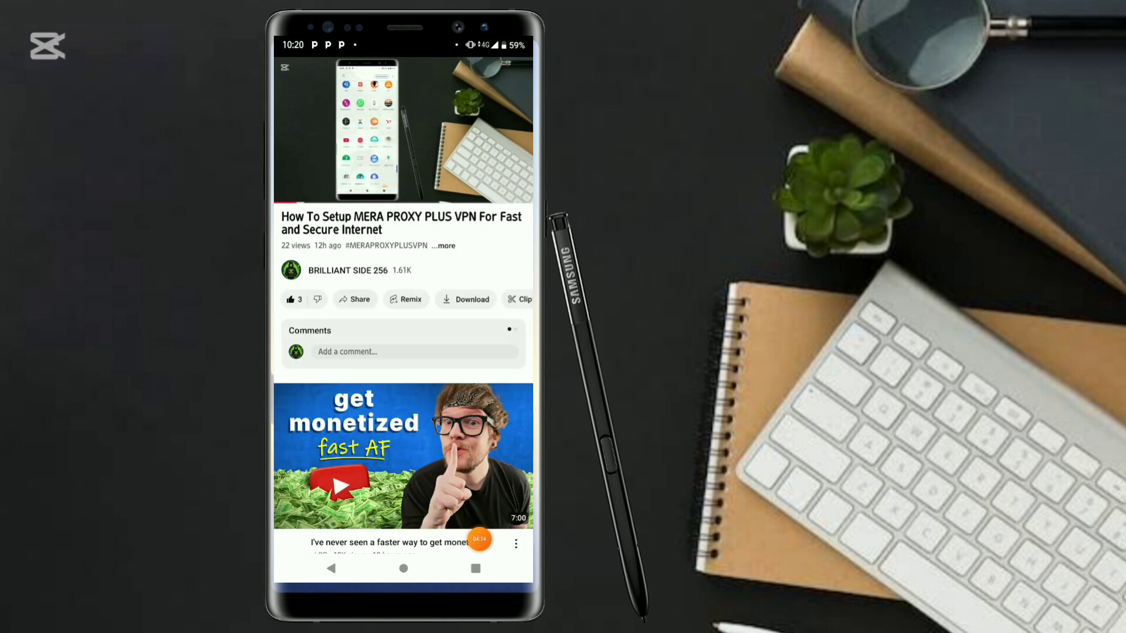
{"action": "scroll", "scroll_direction": "down", "scroll_amount": 3}
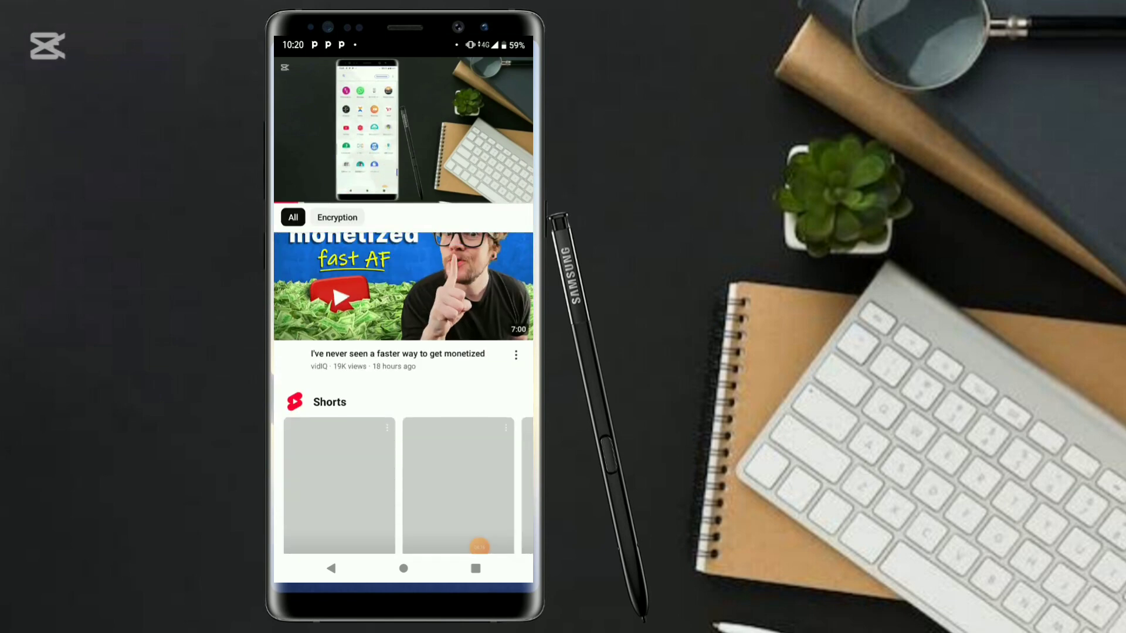